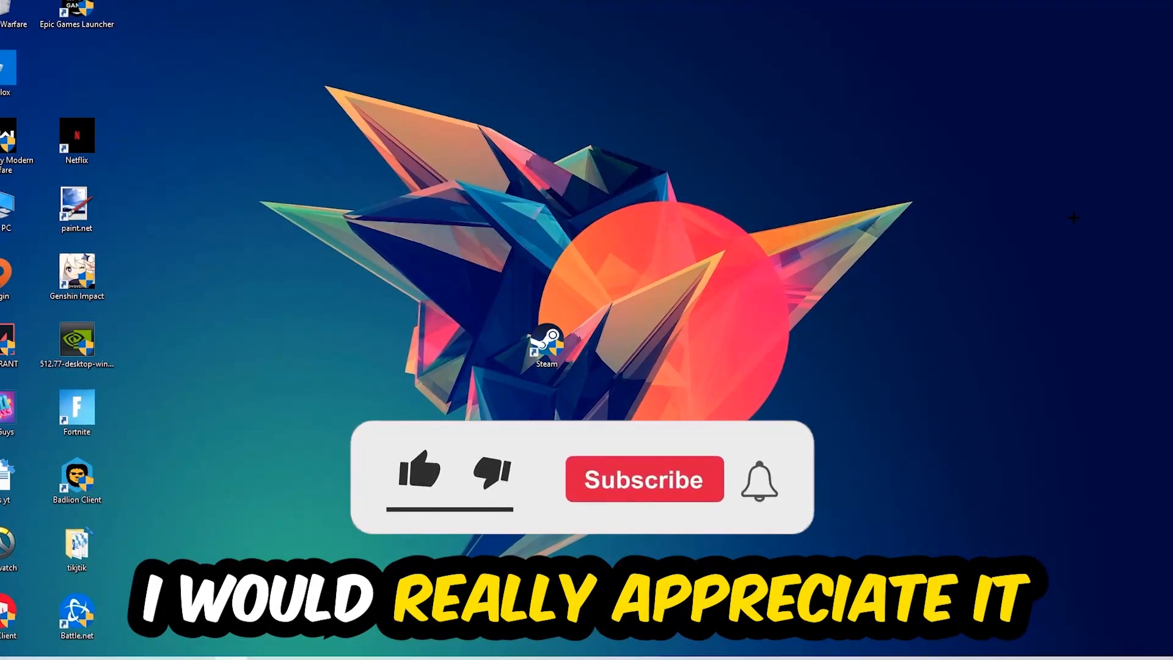
Launch Task Manager from the taskbar's context menu
{"action": "left_click", "coordinate": [419, 472]}
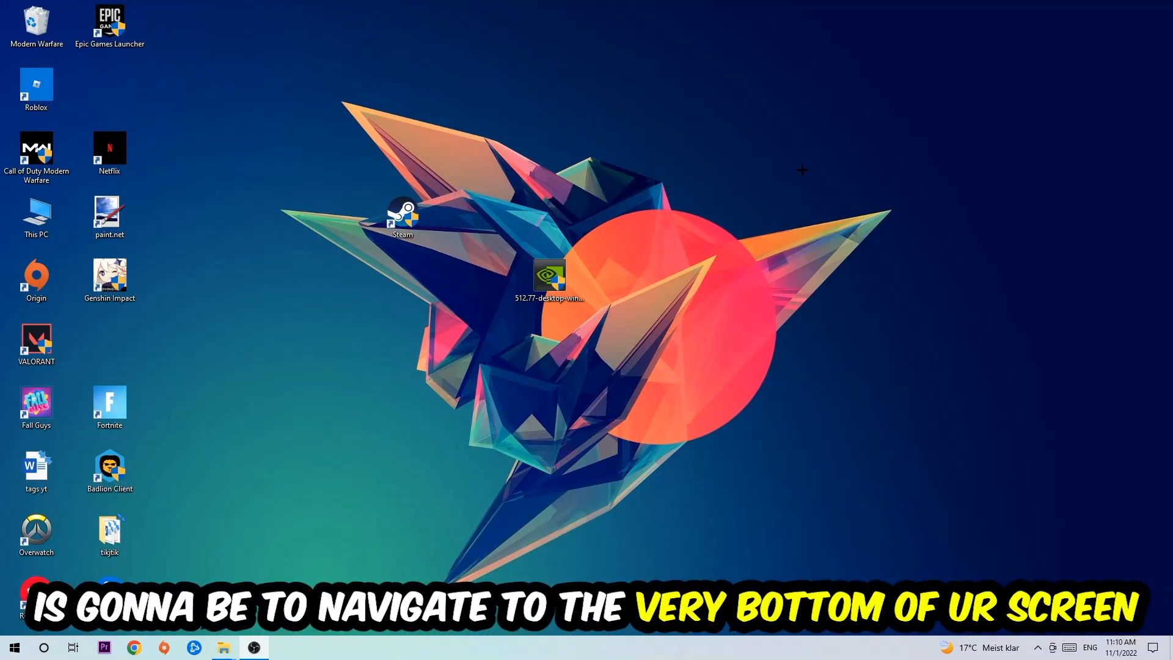
{"action": "mouse_move", "coordinate": [550, 129]}
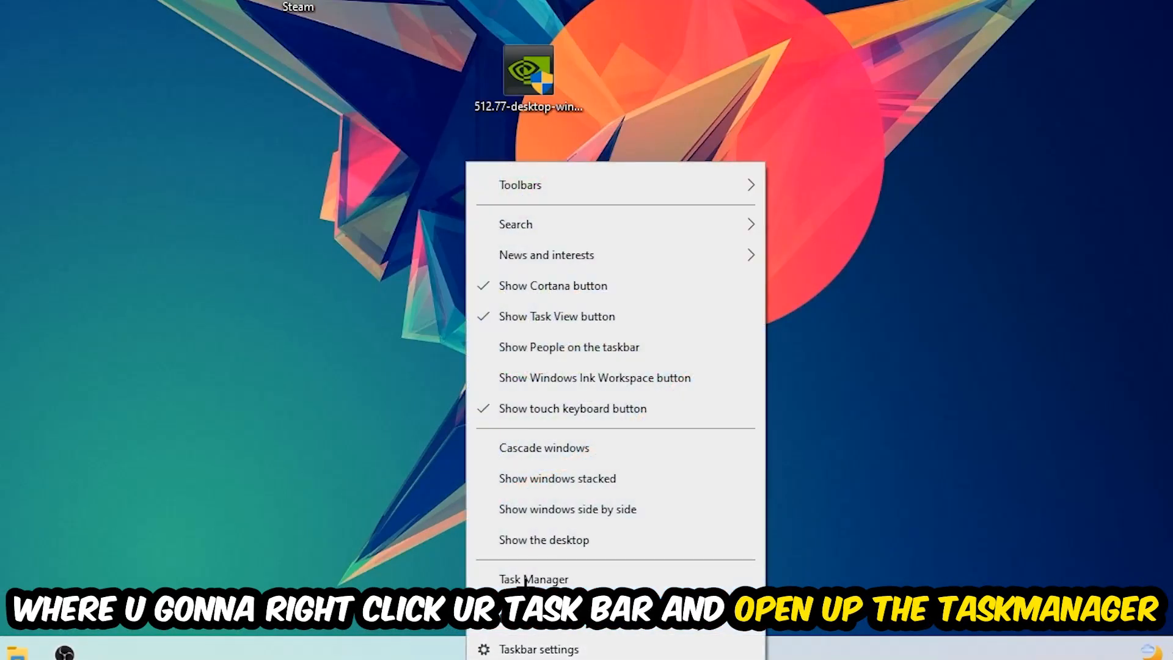
{"action": "left_click", "coordinate": [534, 579]}
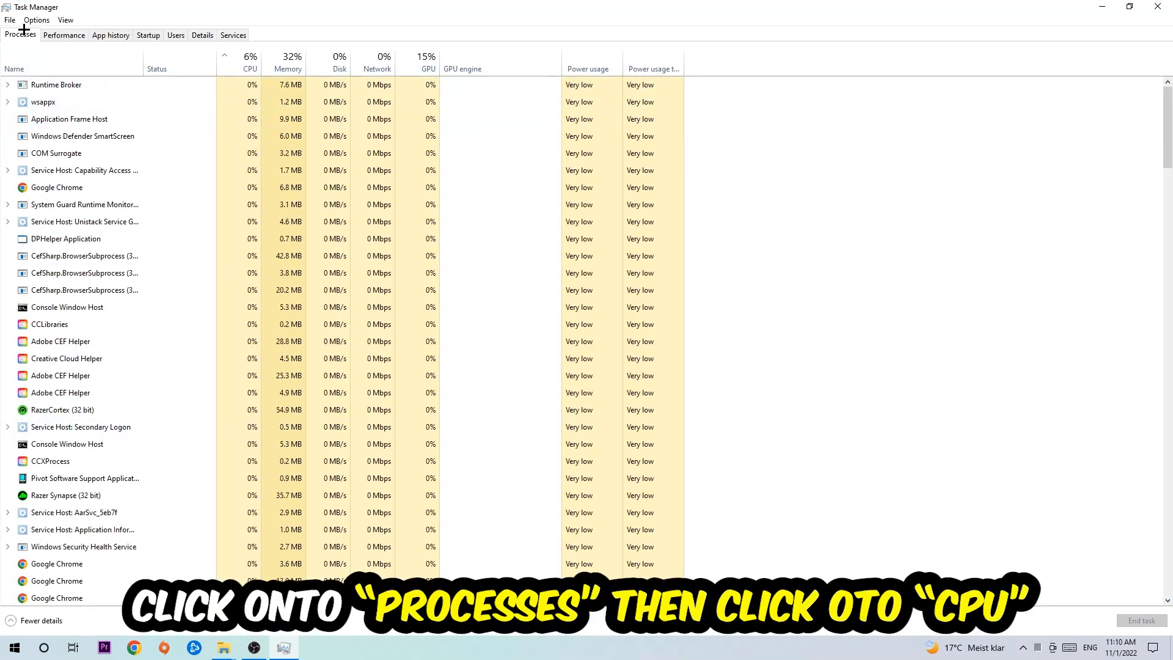
Sort processes by CPU and GPU usage, end a heavy task, and head to Windows Settings
{"action": "left_click", "coordinate": [249, 62]}
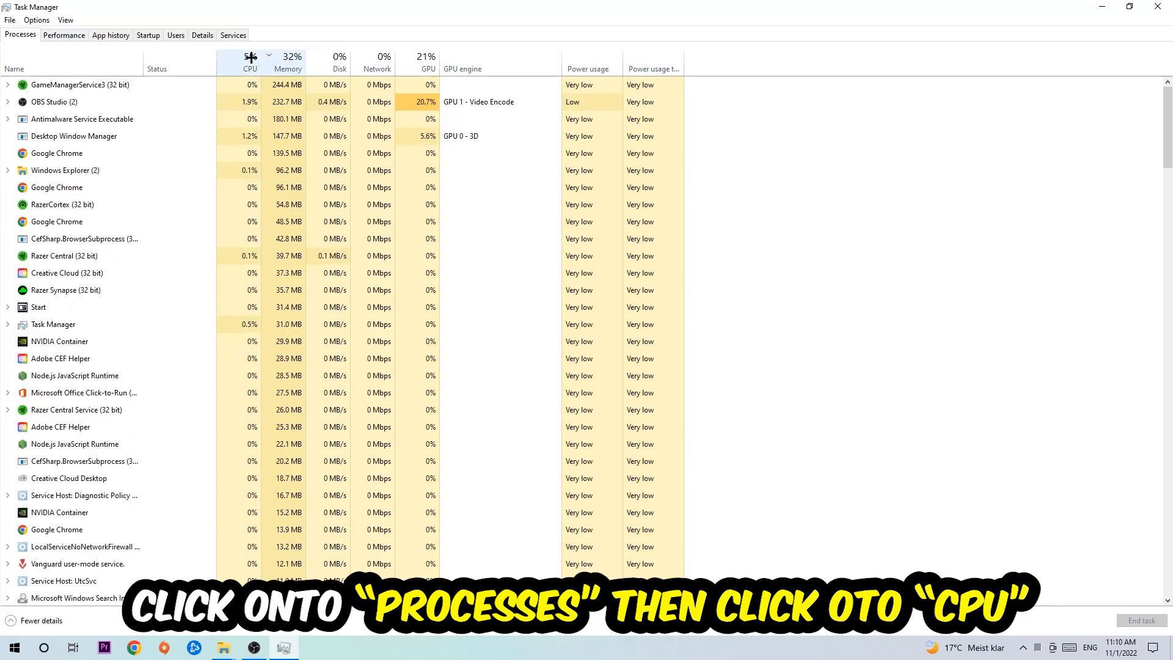
{"action": "left_click", "coordinate": [249, 61]}
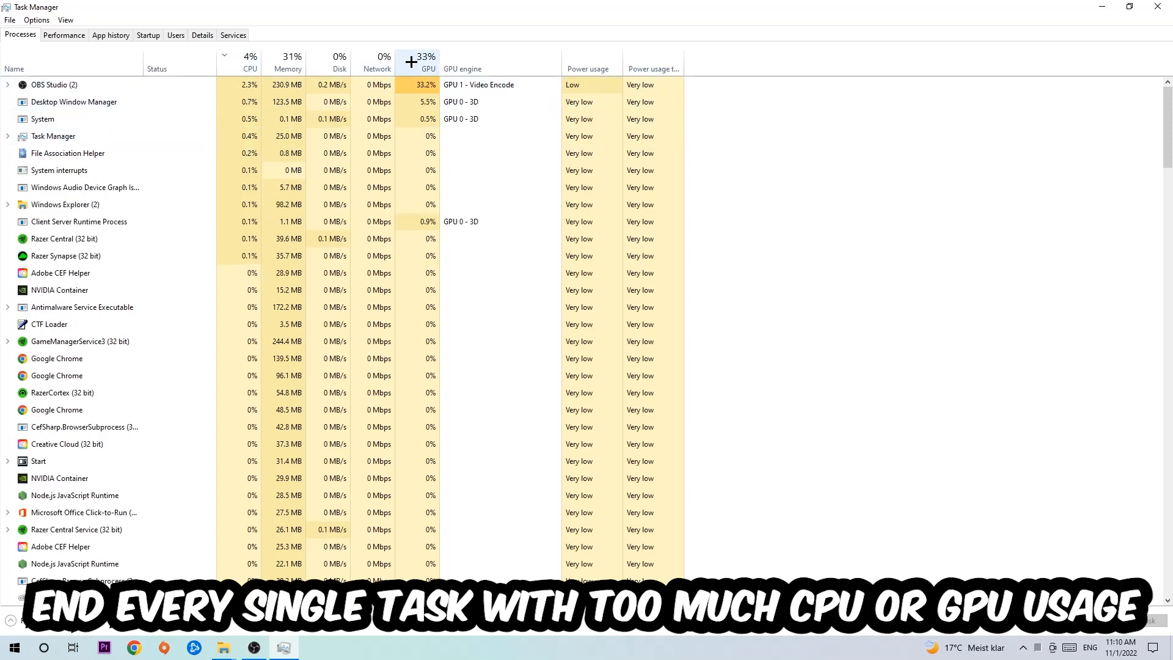
{"action": "right_click", "coordinate": [54, 85]}
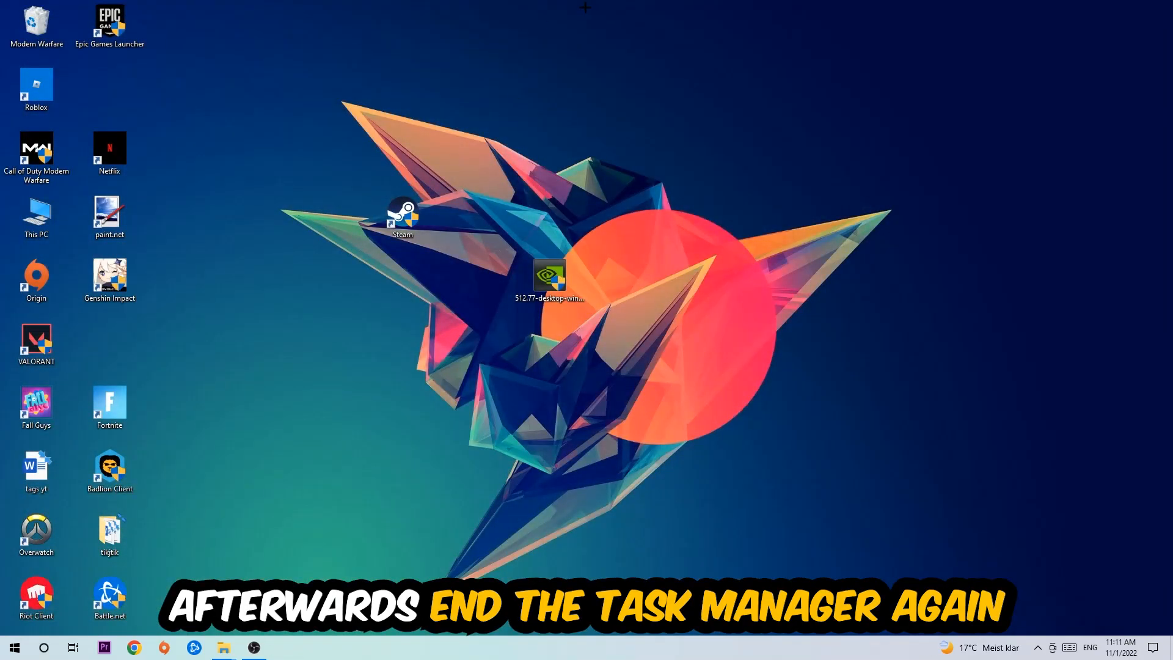
{"action": "left_click", "coordinate": [13, 647]}
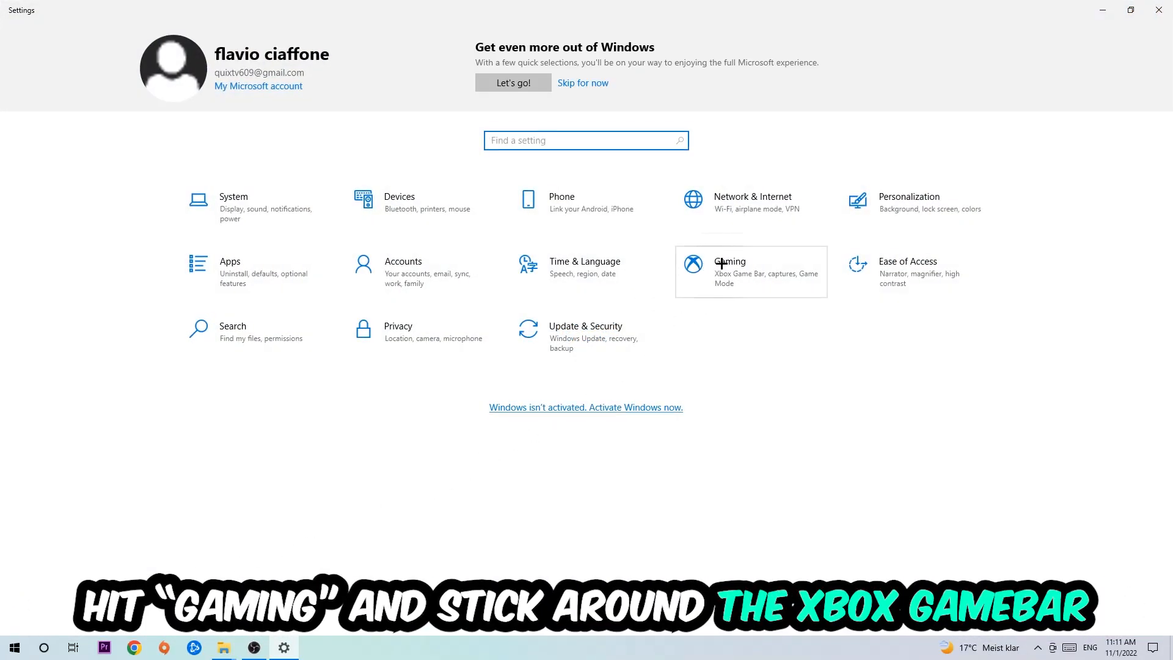
In Gaming settings, turn Xbox Game Bar off and disable background recording under Captures
{"action": "left_click", "coordinate": [728, 271]}
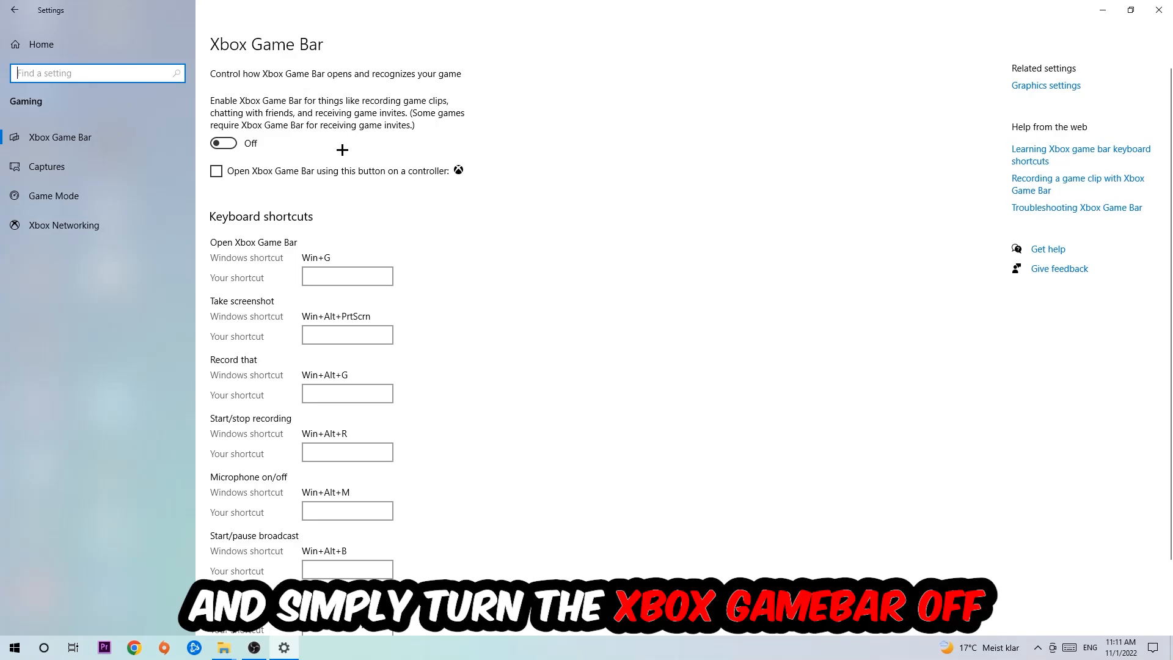
{"action": "mouse_move", "coordinate": [335, 148]}
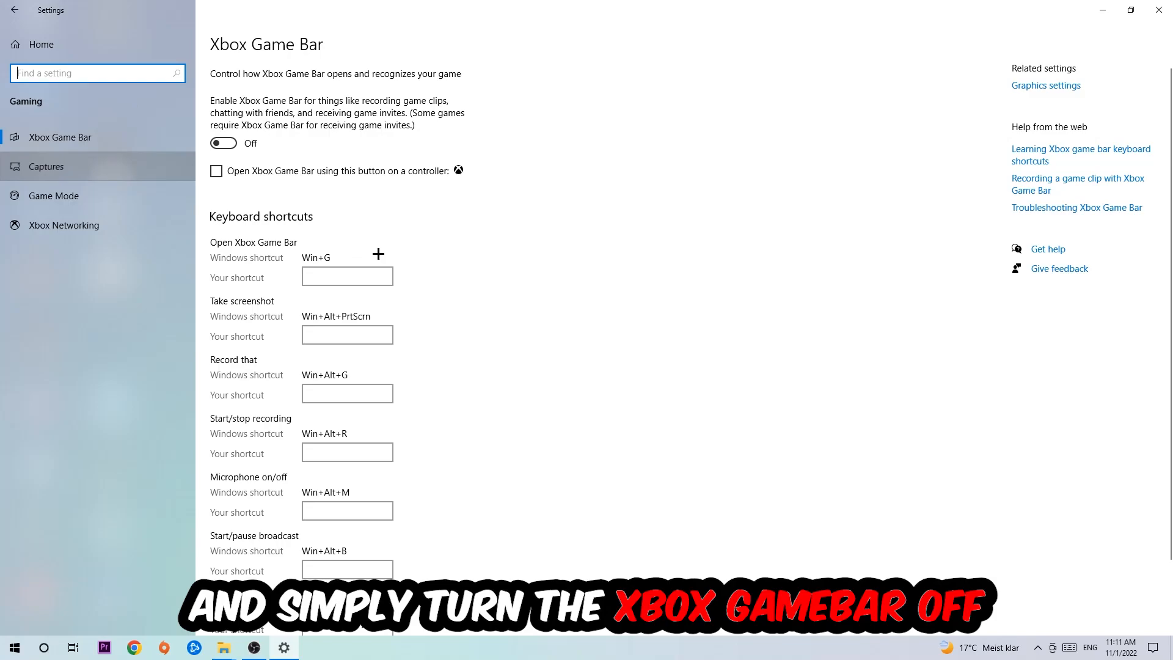
{"action": "left_click", "coordinate": [46, 167]}
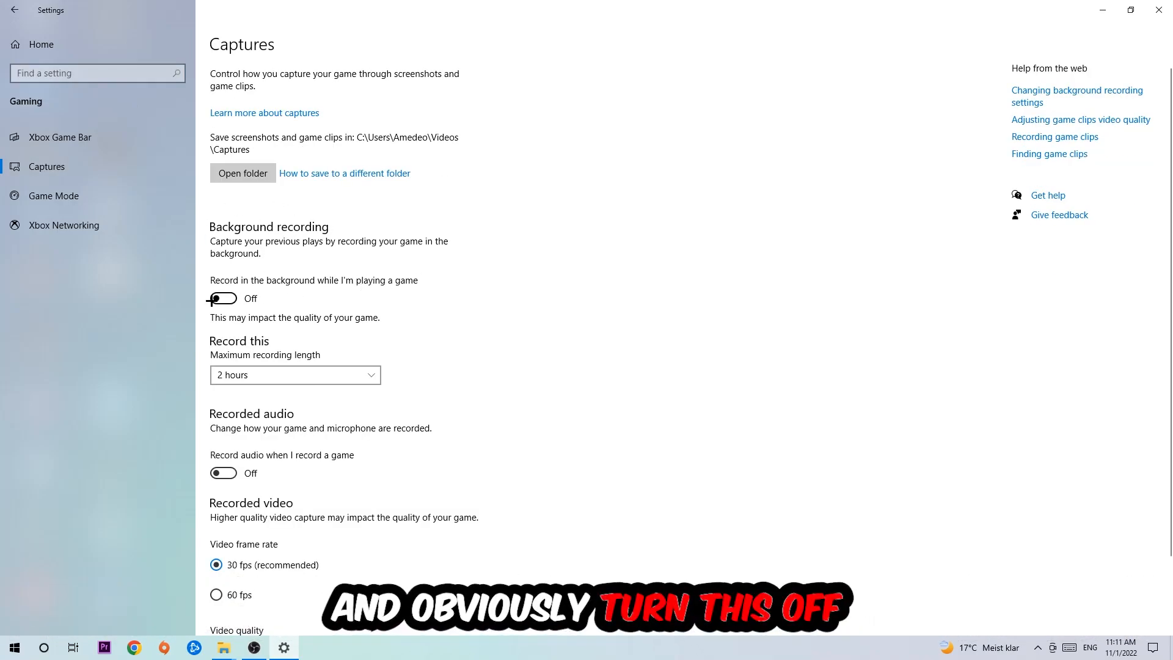
{"action": "left_click", "coordinate": [54, 195]}
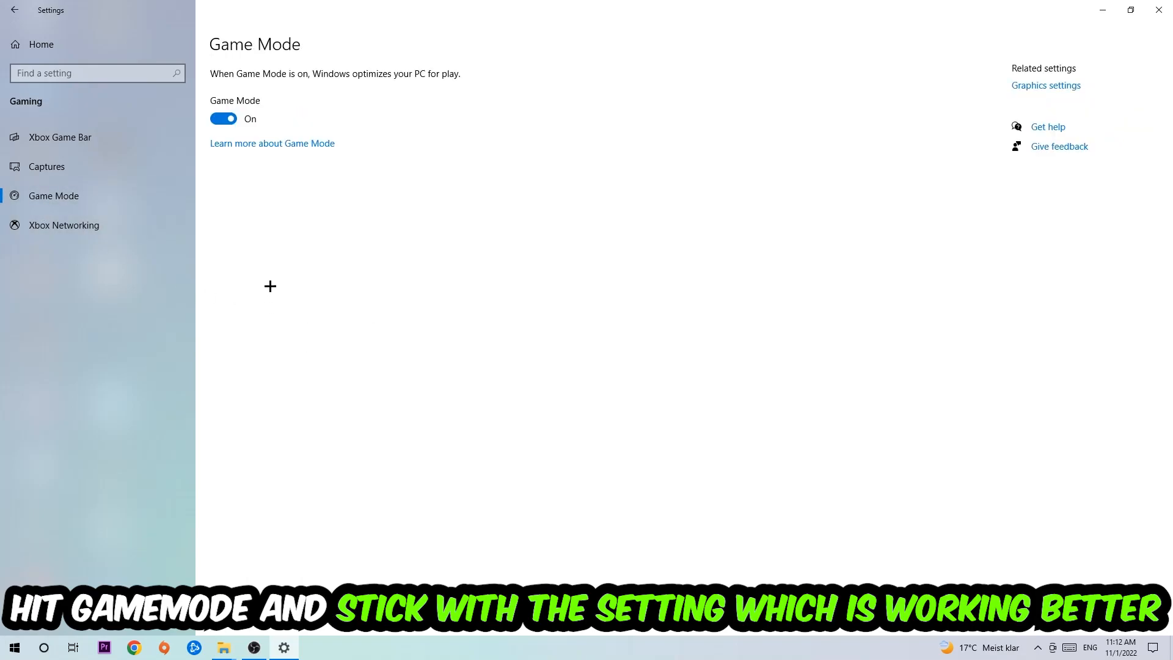
{"action": "mouse_move", "coordinate": [255, 205]}
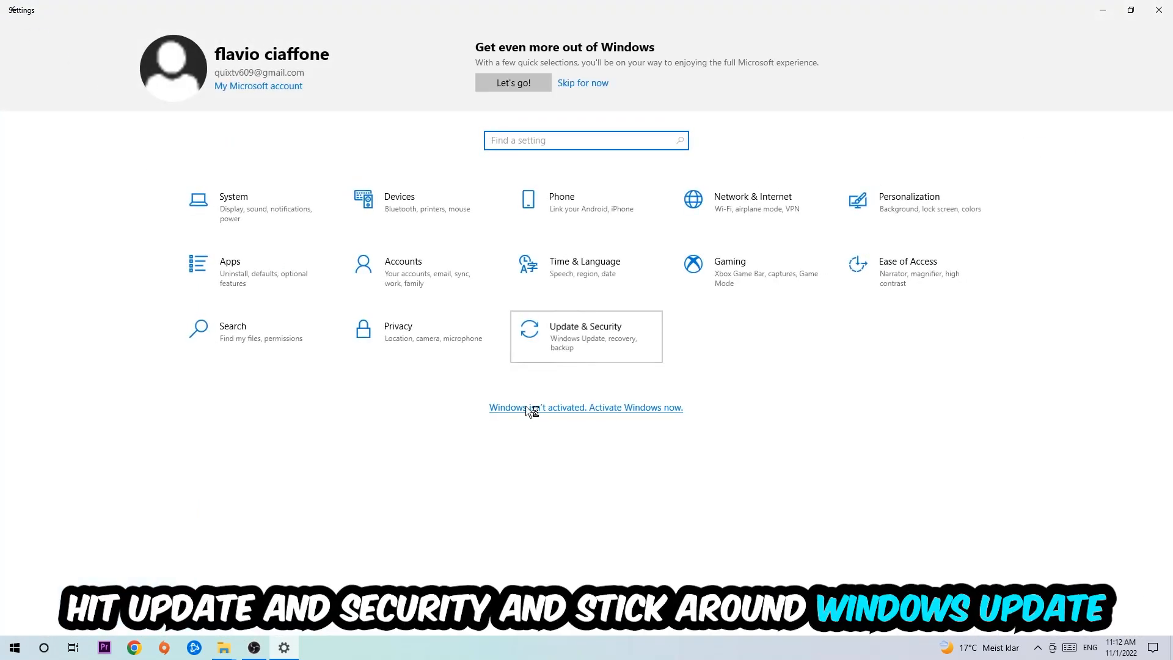
Go to Update & Security to check Windows Update
{"action": "left_click", "coordinate": [585, 336]}
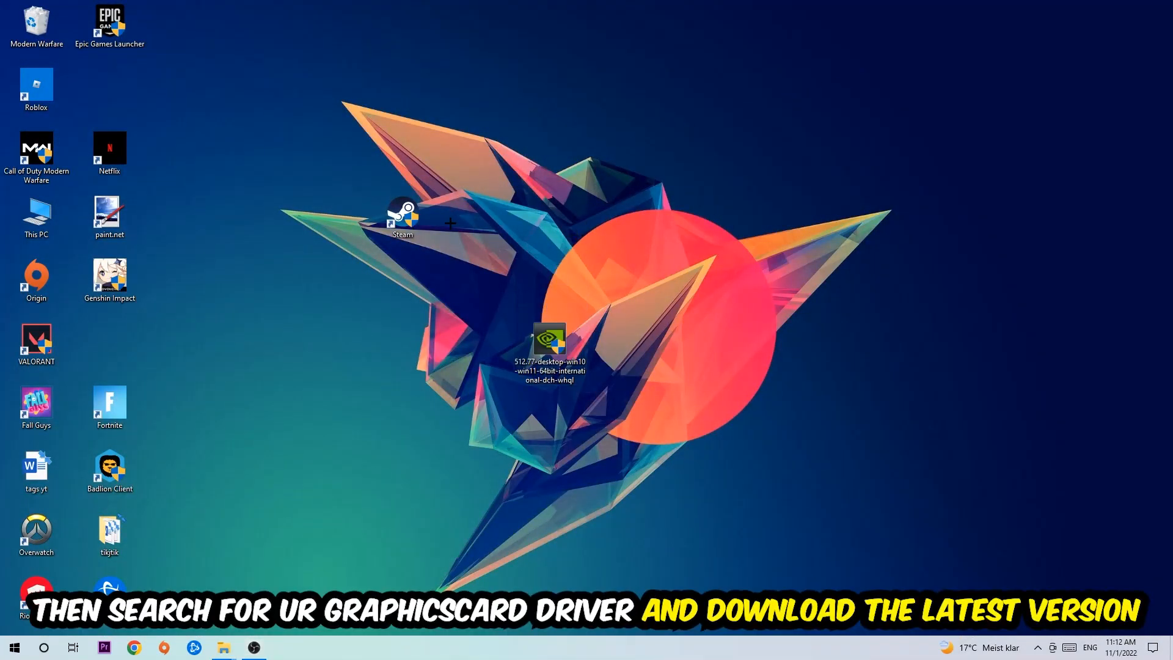
{"action": "mouse_move", "coordinate": [541, 242]}
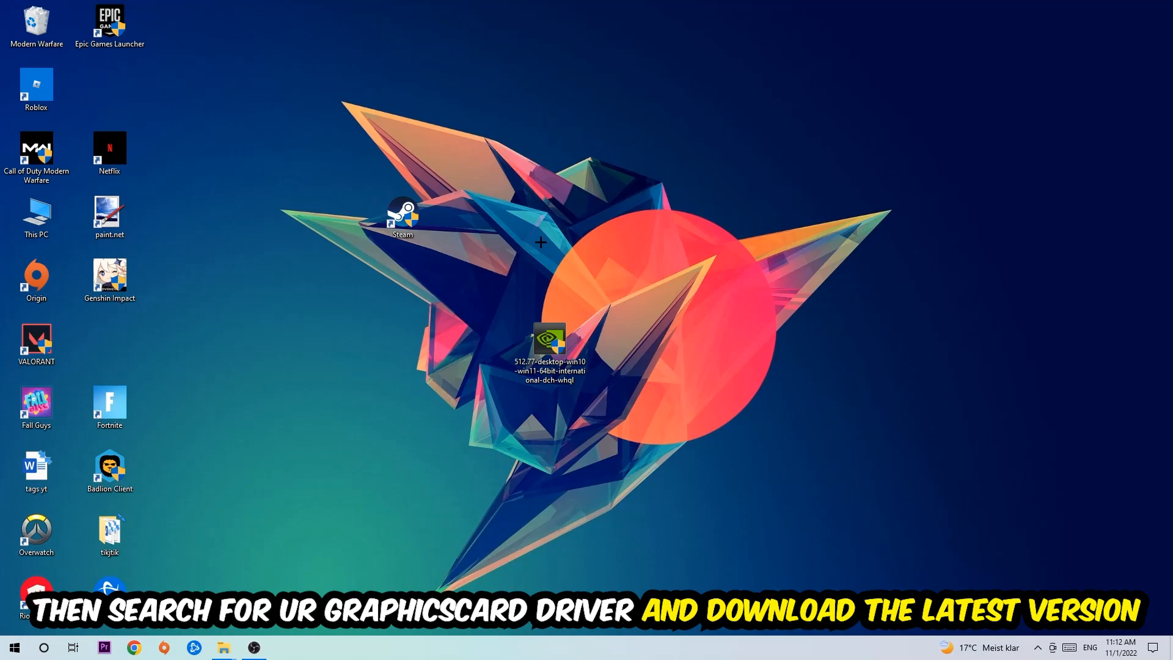
{"action": "mouse_move", "coordinate": [442, 222]}
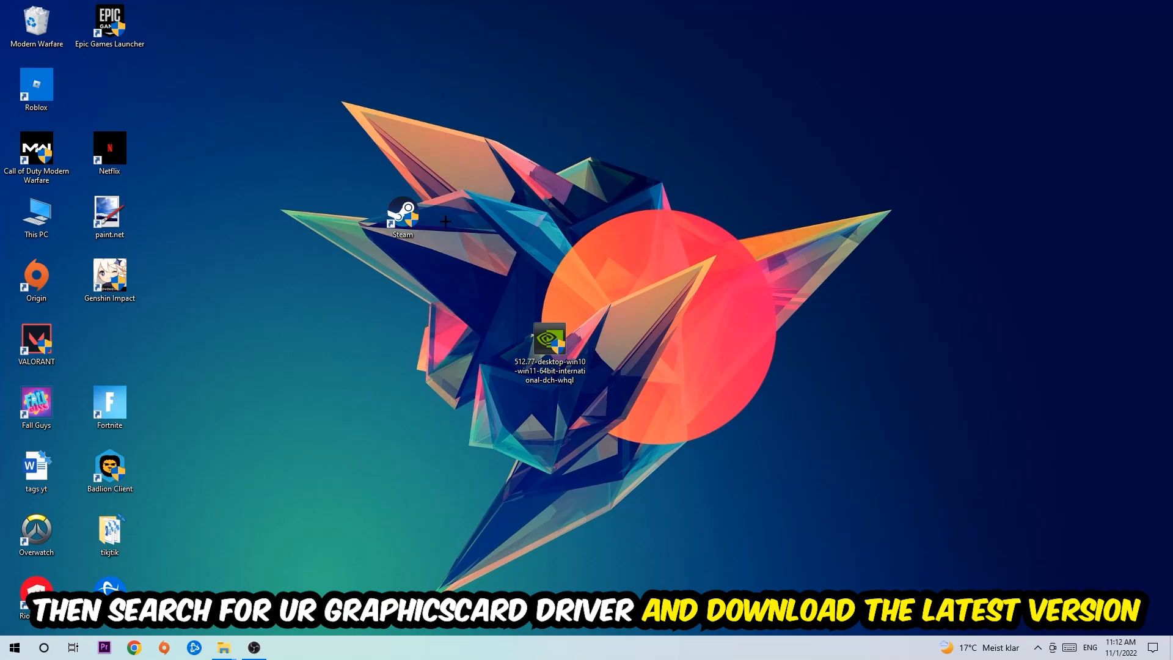
{"action": "mouse_move", "coordinate": [462, 216]}
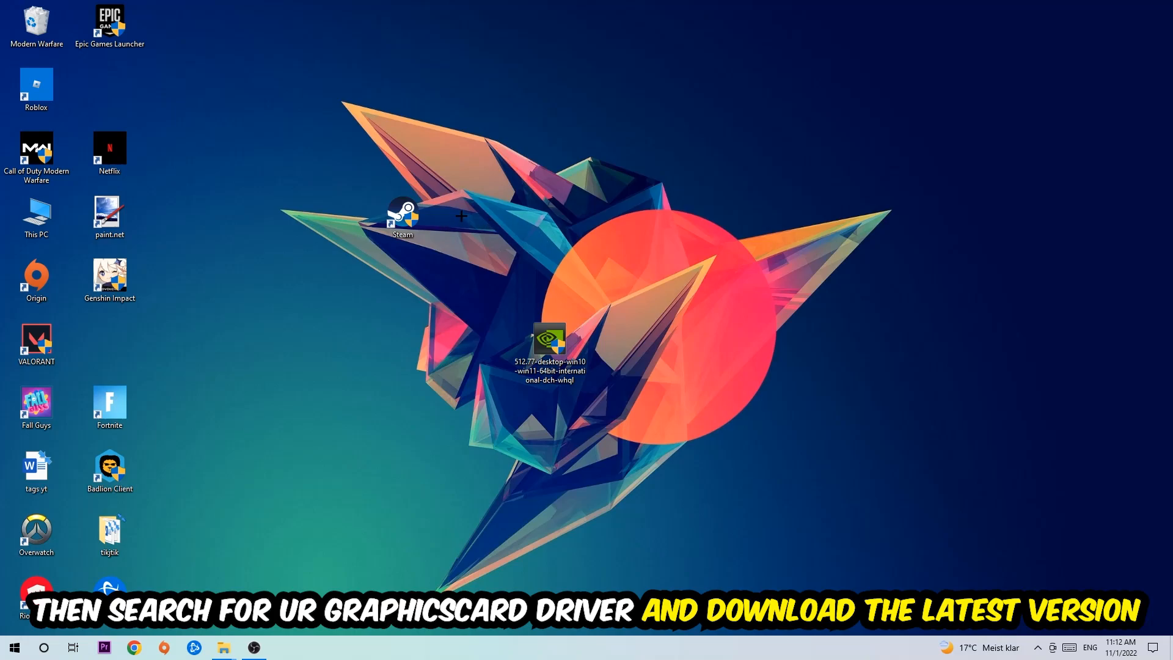